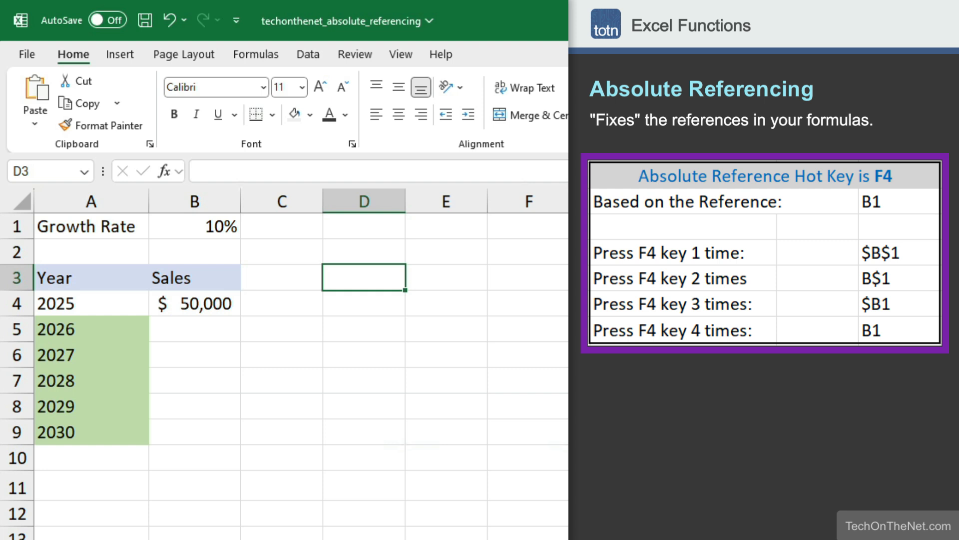
Cycle =B1 through absolute, row-locked, column-locked and relative references, then start a formula in B5.
type("=B")
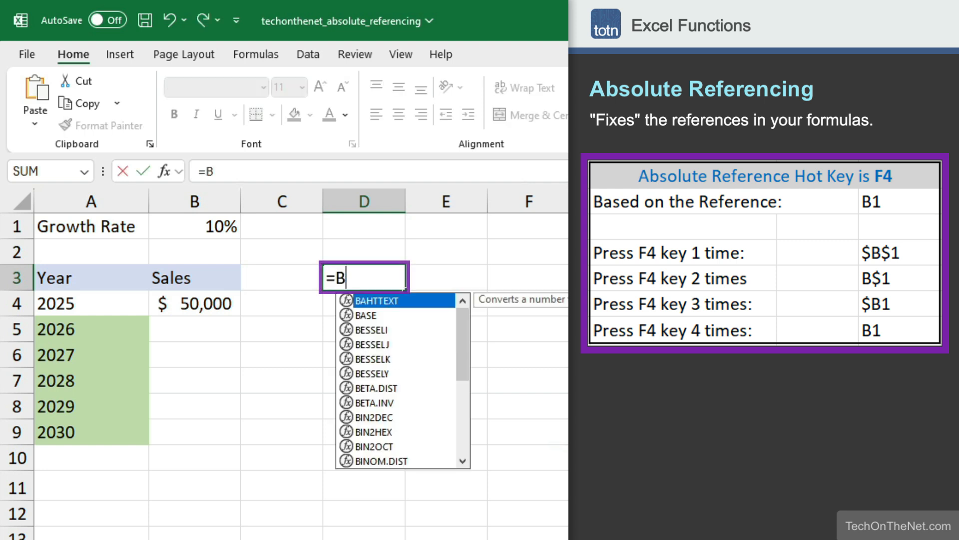
type("1")
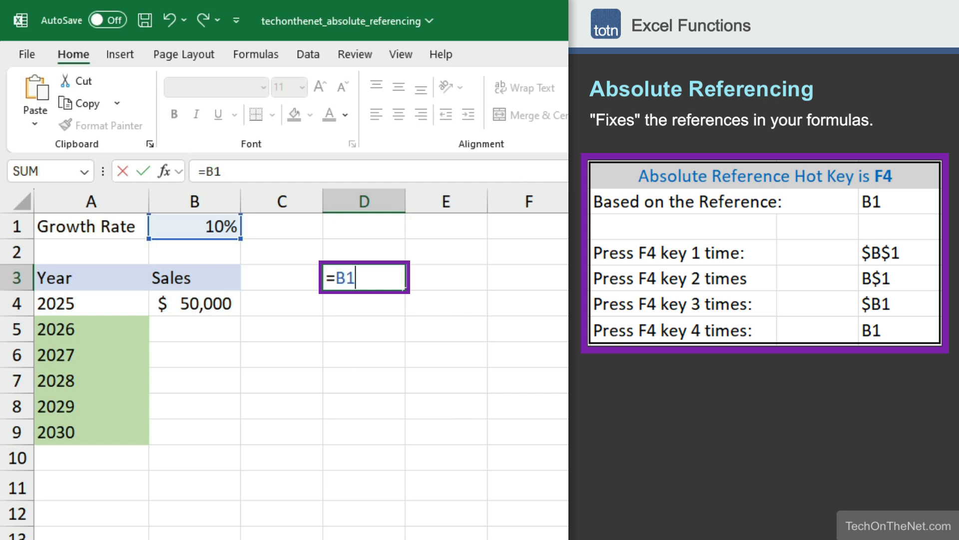
key("f4")
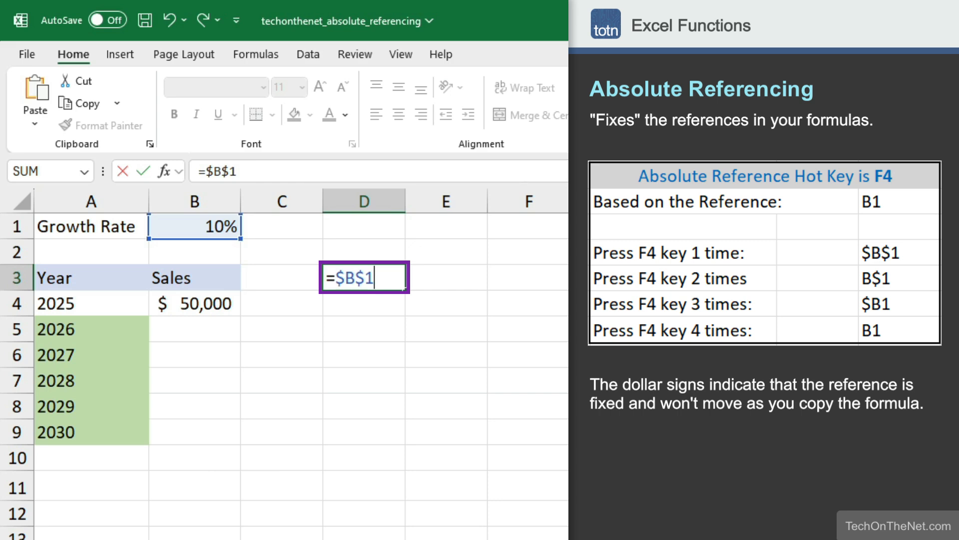
key("f4")
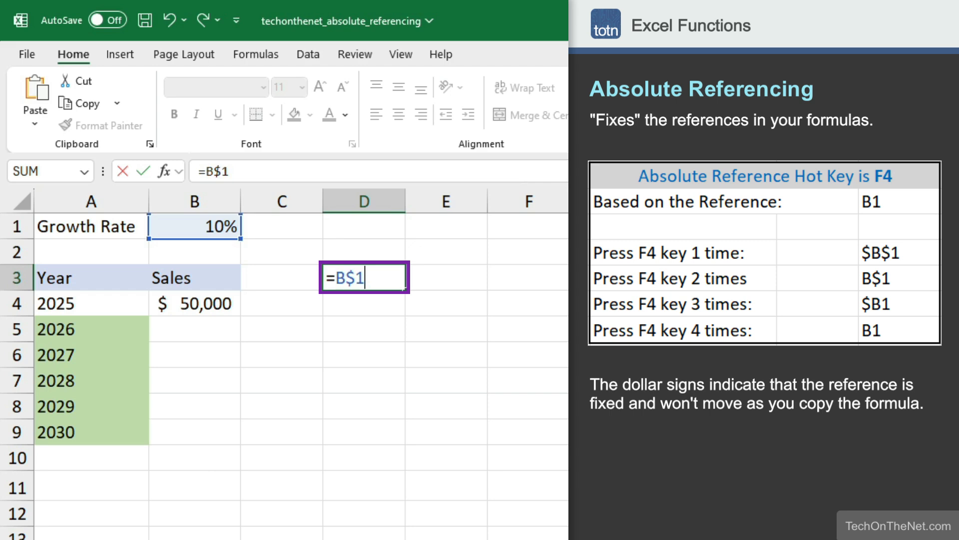
key("f4")
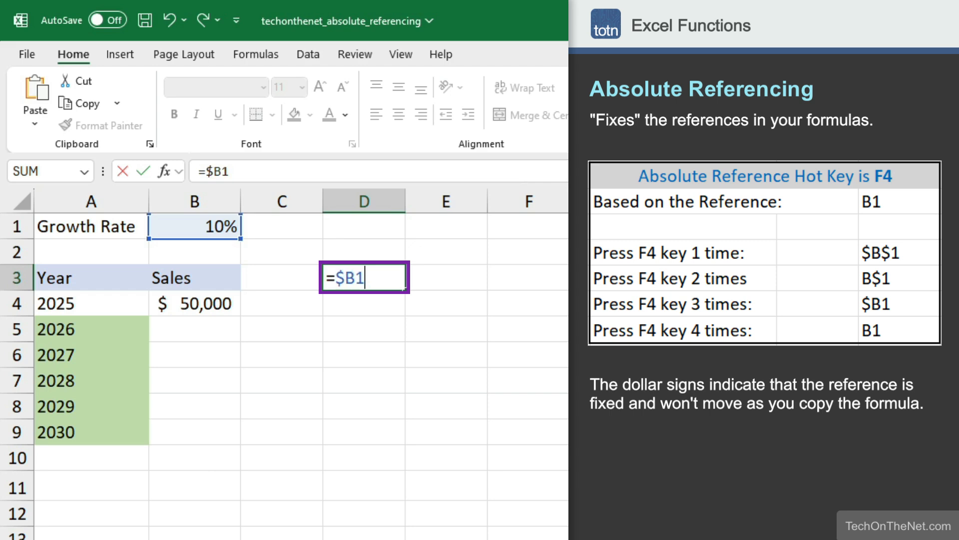
key("F4")
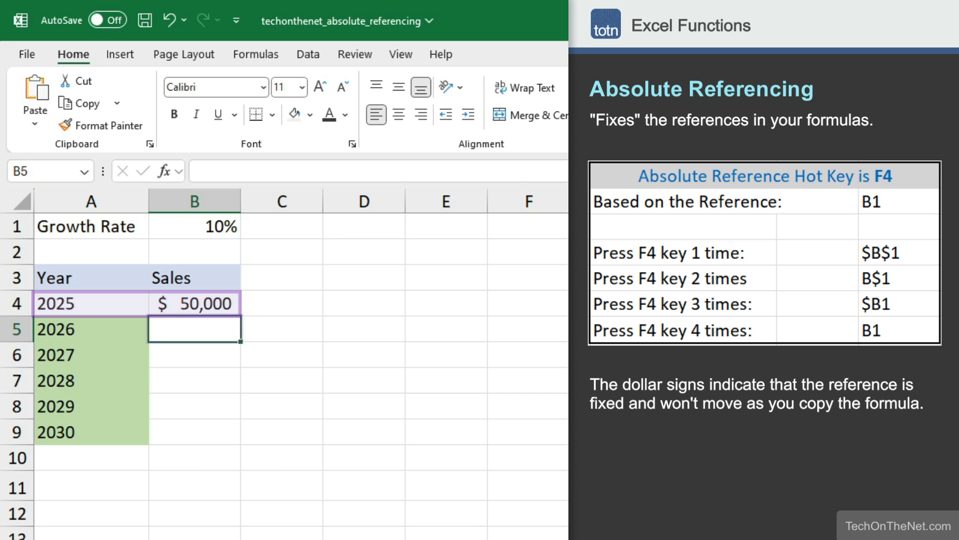
type("=")
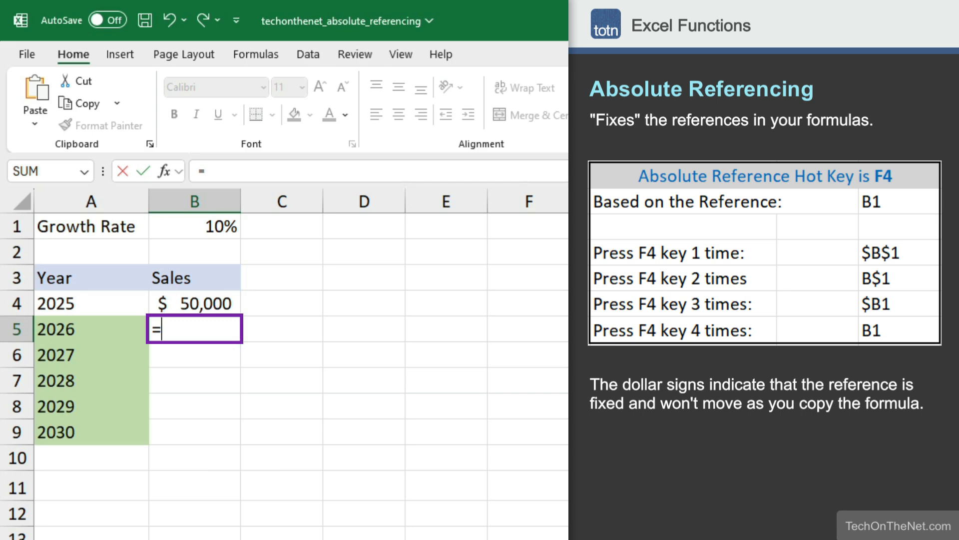
Enter =B4*(1+$B$1) in B5, locking the 10% growth rate as absolute.
left_click(194, 302)
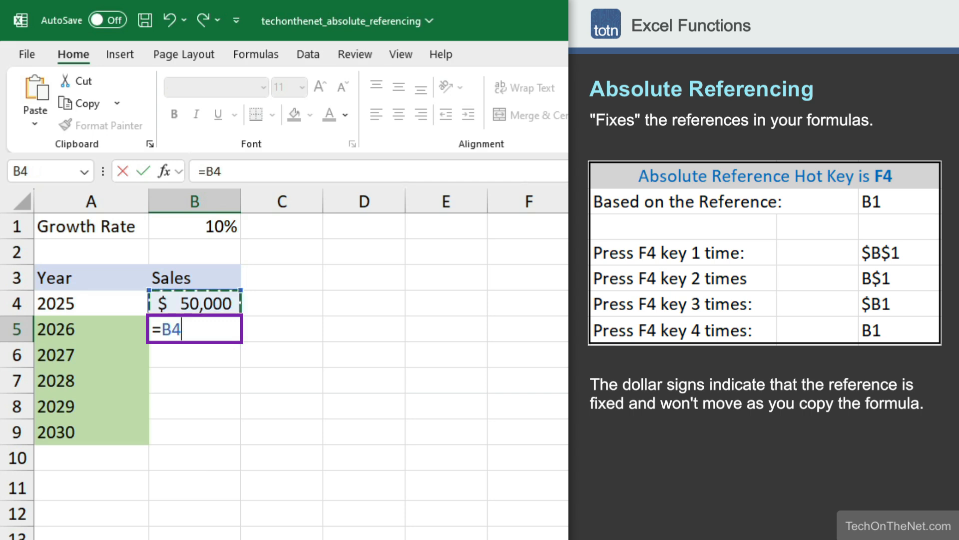
type("*(1")
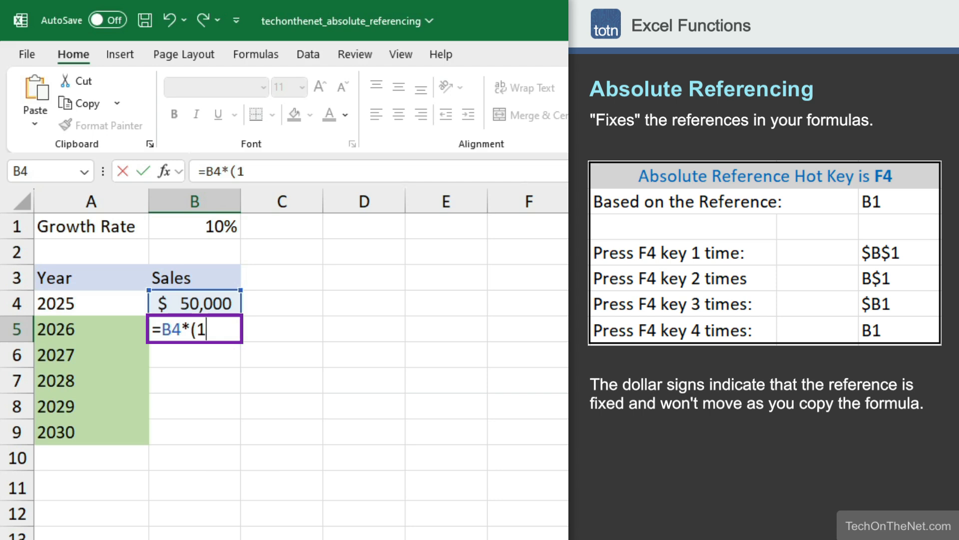
type("+")
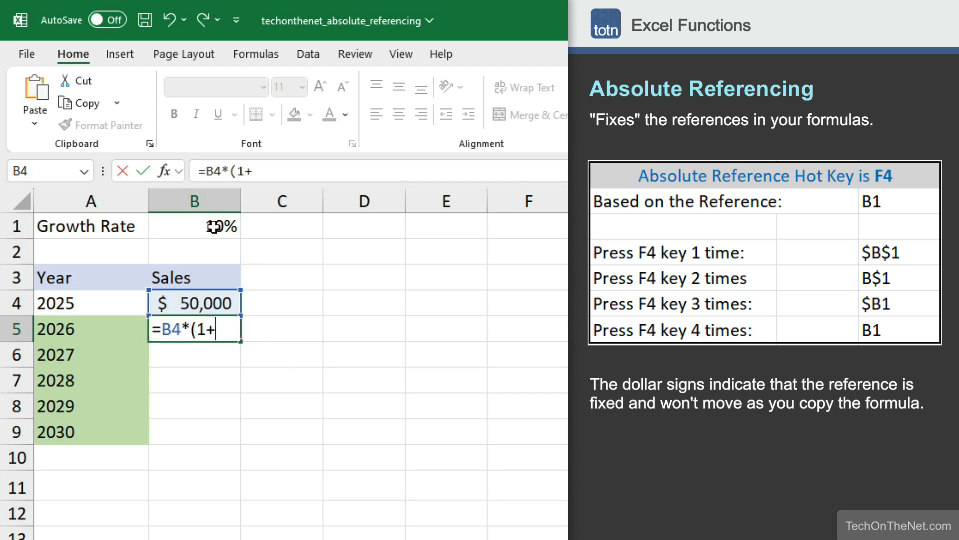
left_click(194, 227)
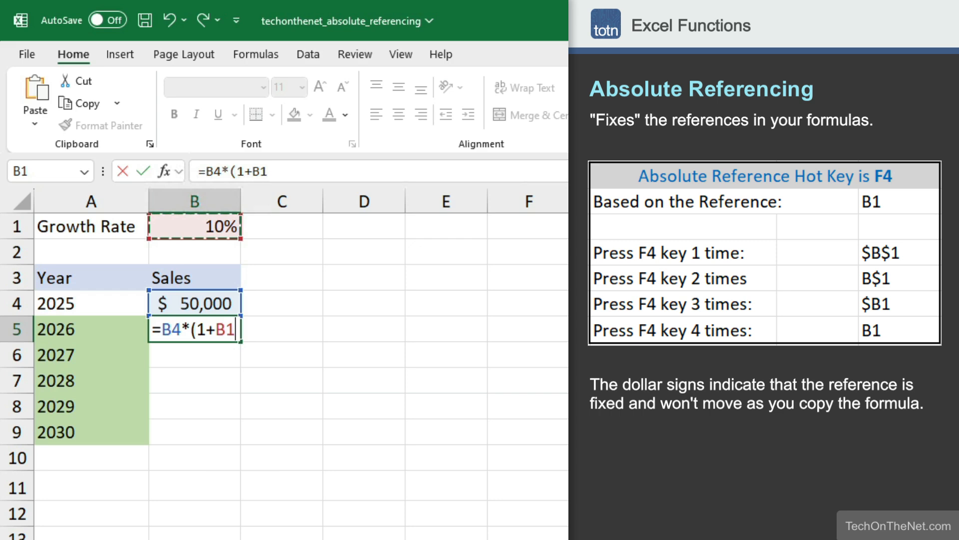
key("f4")
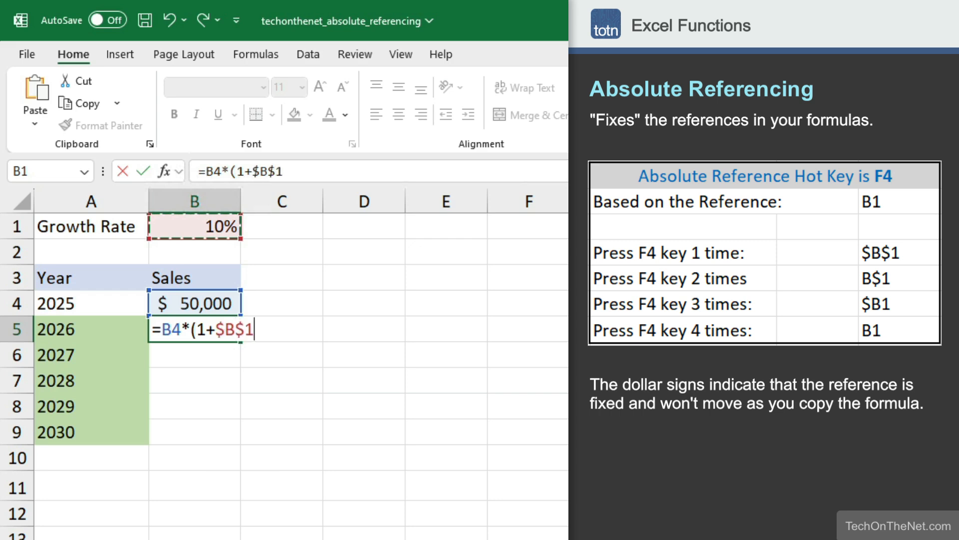
type(")")
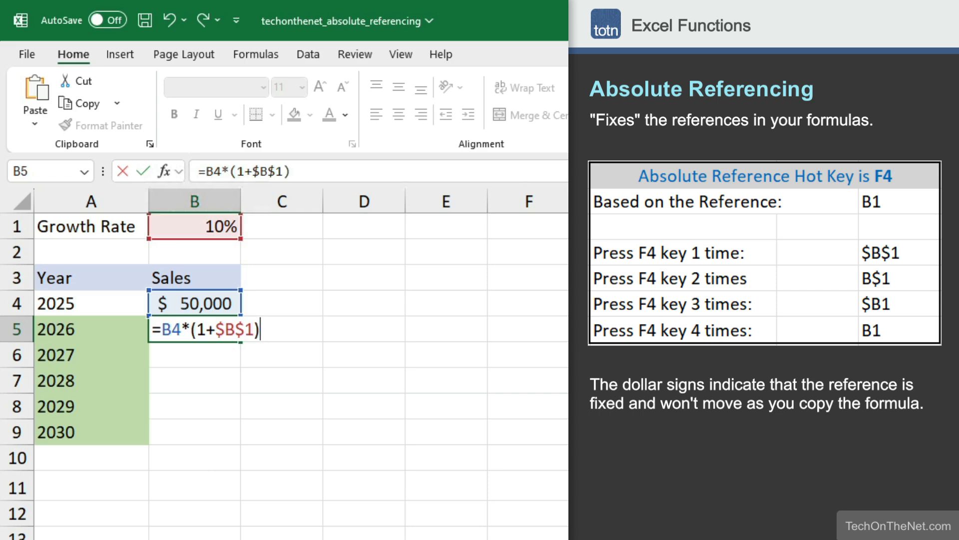
key("Return")
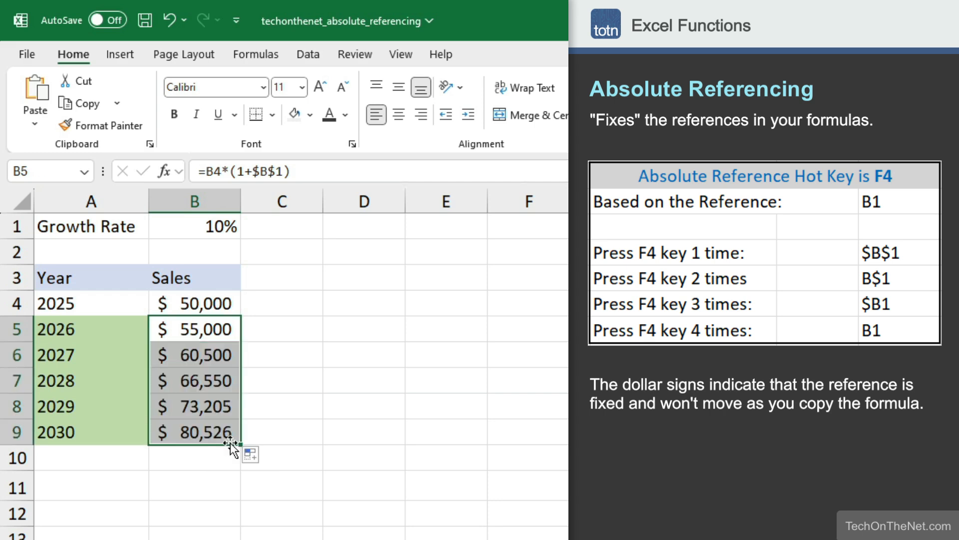
Inspect the copied growth formulas through B9 to confirm $B$1 stays fixed.
left_click(195, 330)
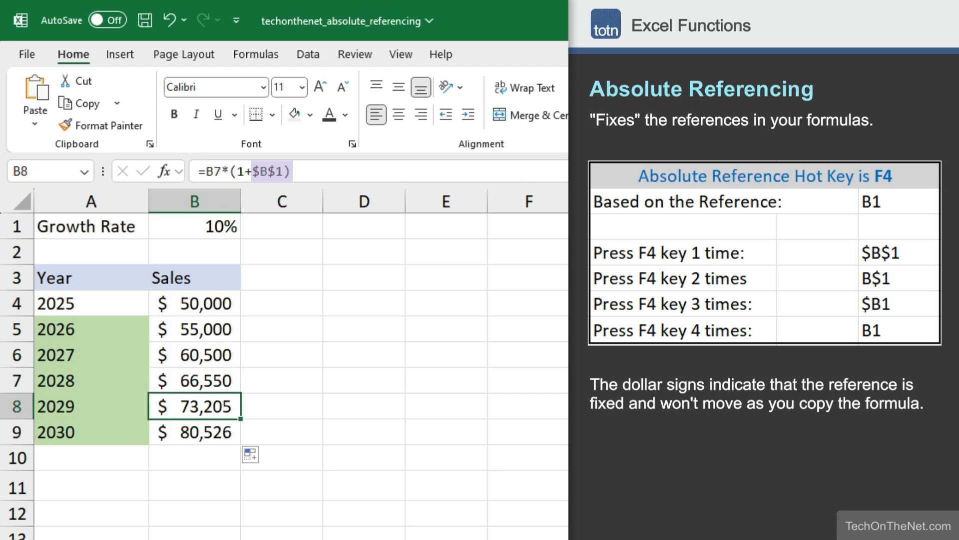
left_click(194, 432)
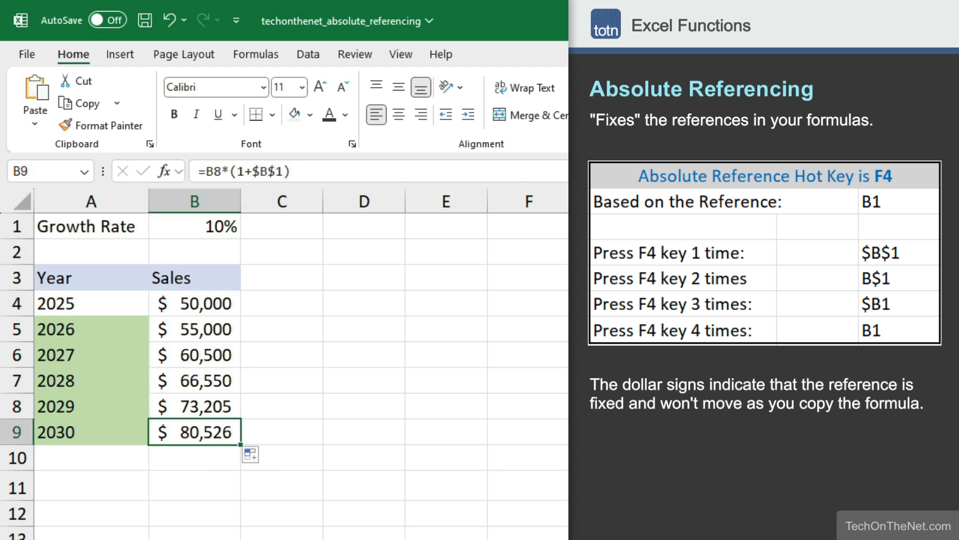